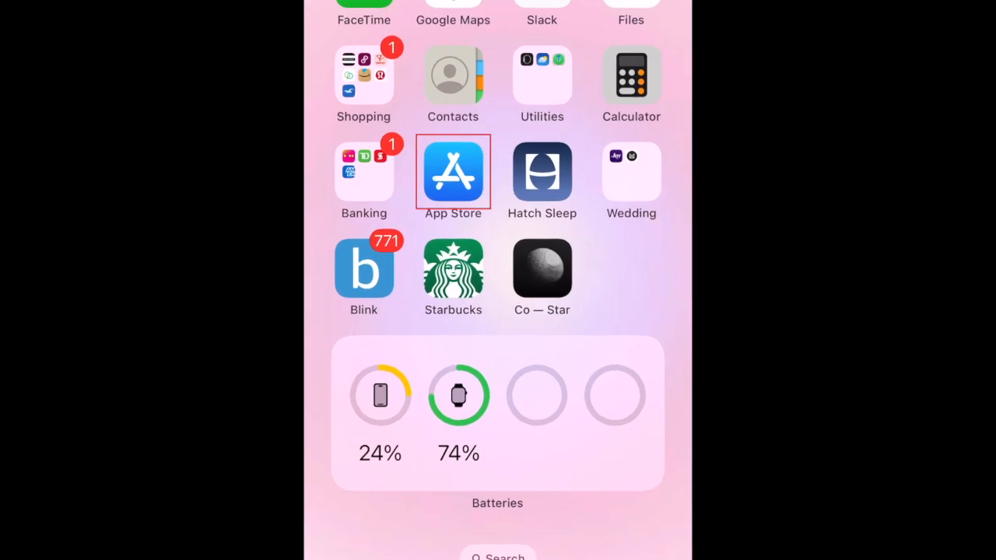
Step: Launch the App Store from the Home Screen
click(452, 171)
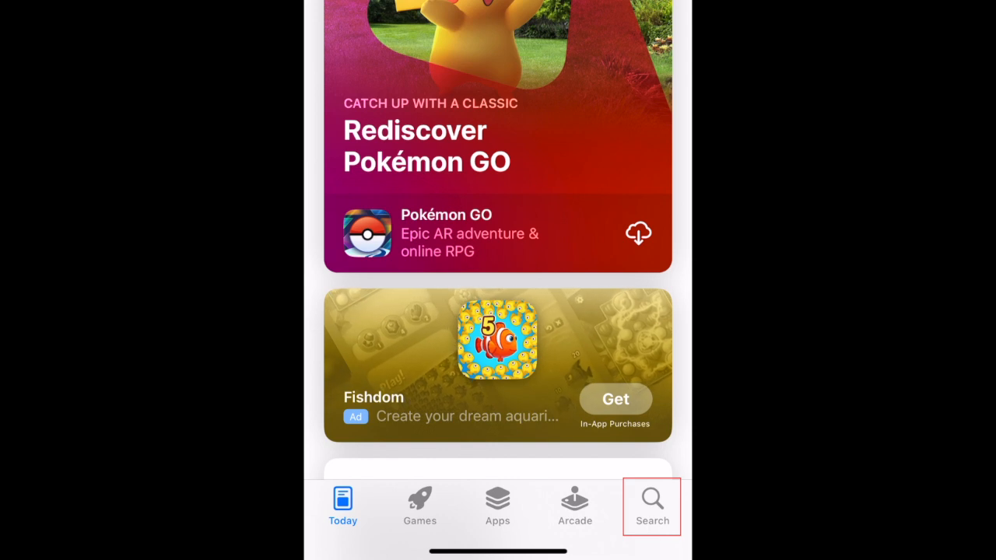
Step: Search the App Store for 'chatgpt' and open the ChatGPT by OpenAI product page
click(652, 506)
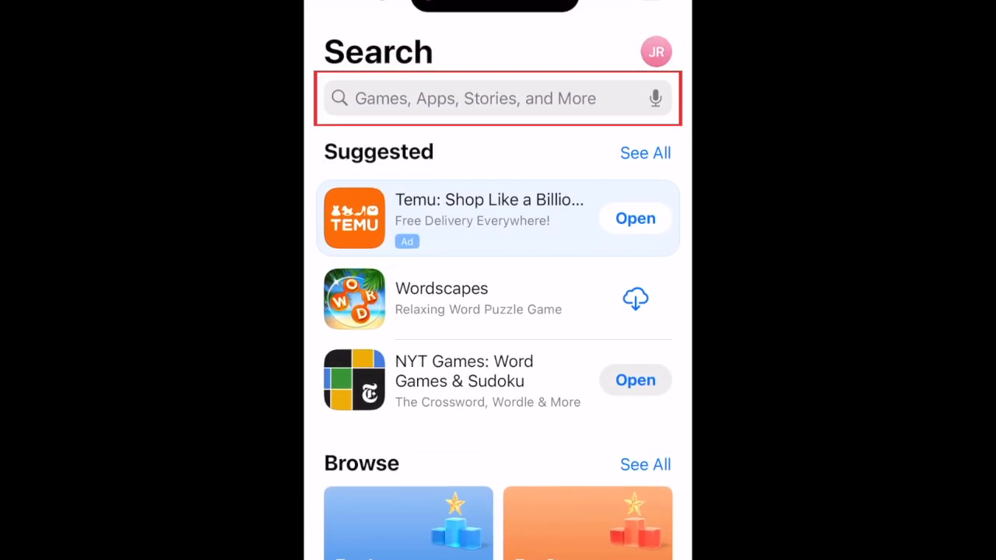
click(490, 98)
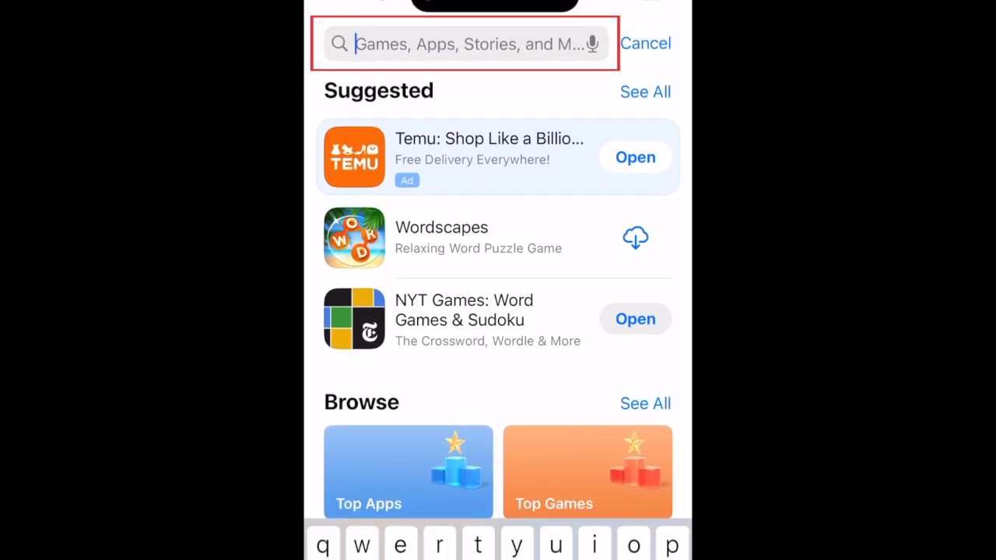
text(chatgpt)
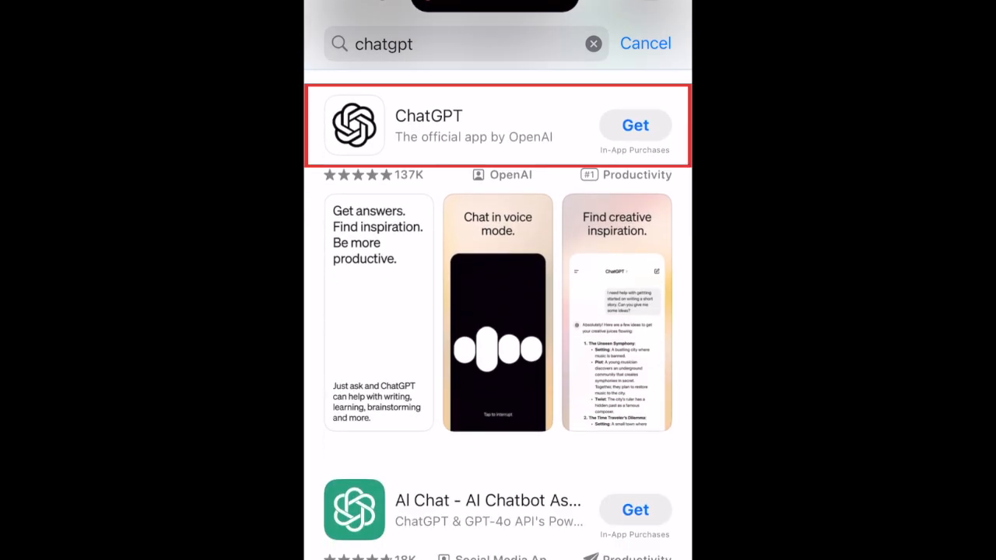
click(490, 124)
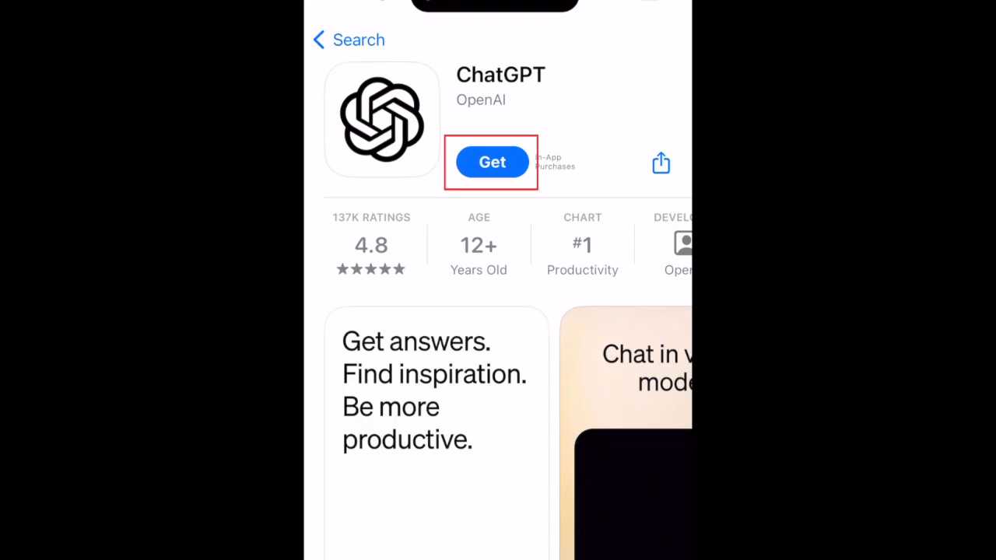
Step: Install ChatGPT via Get and open it to the sign-in options screen
click(492, 161)
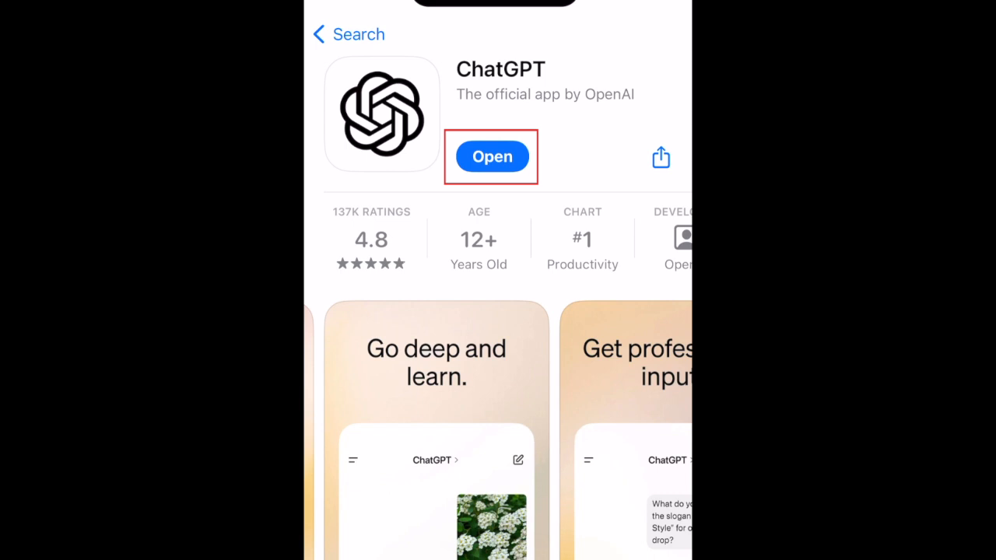
click(492, 156)
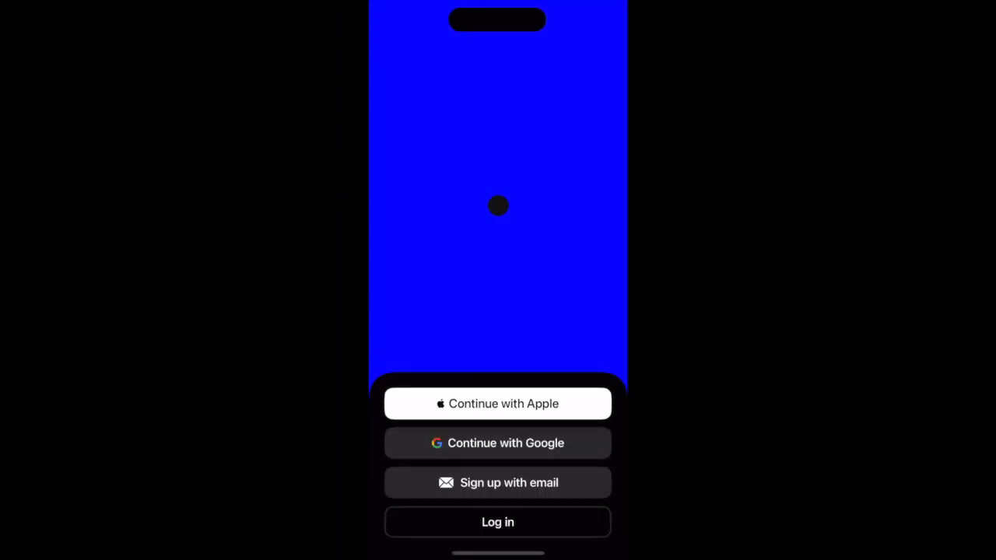